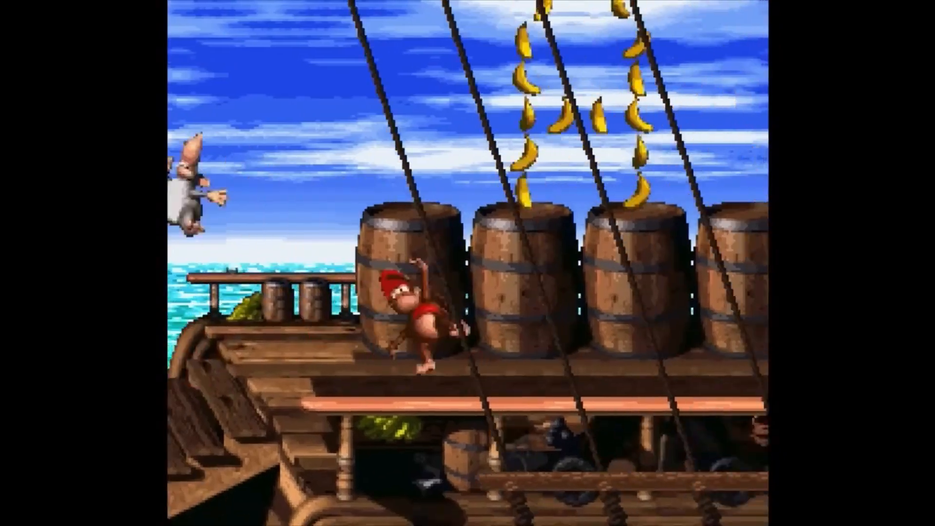
Draw a rectangle over the street background and a flat red shape over the brick building
key(right)
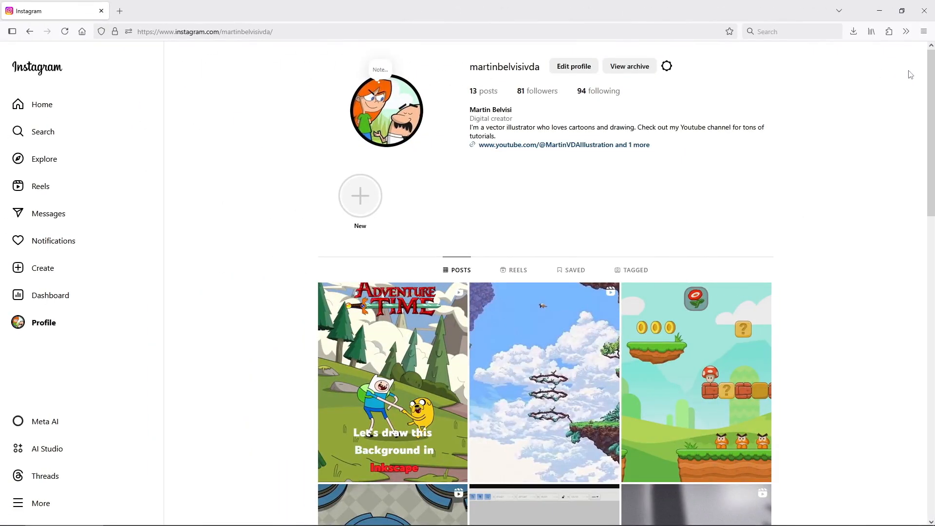
scroll(down, 3)
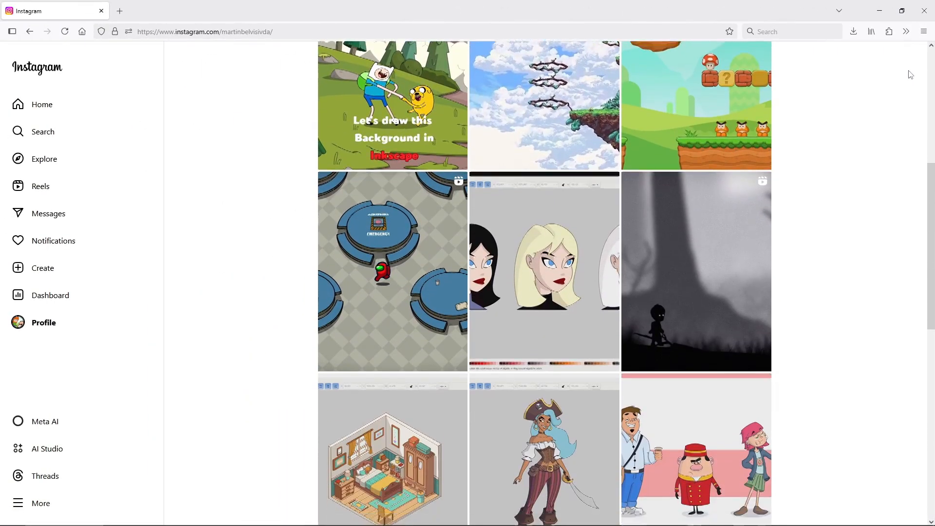
scroll(down, 3)
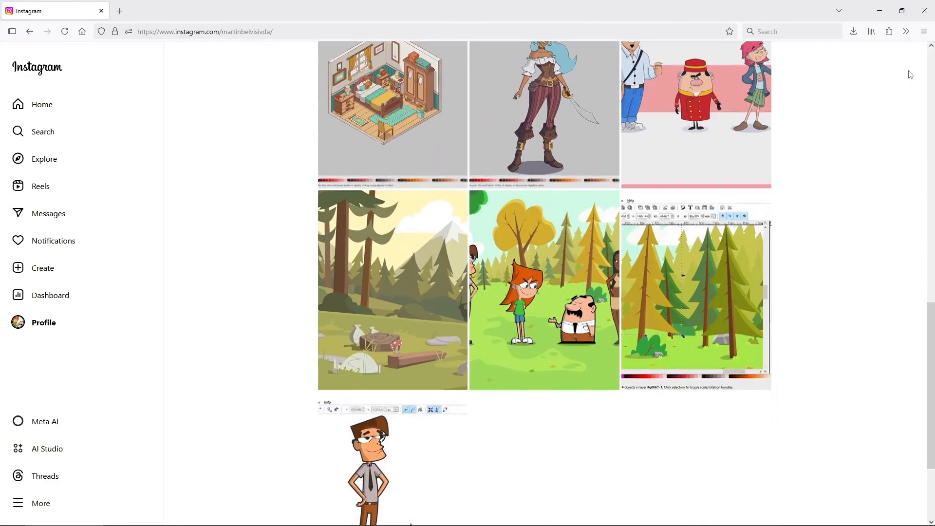
scroll(up, 3)
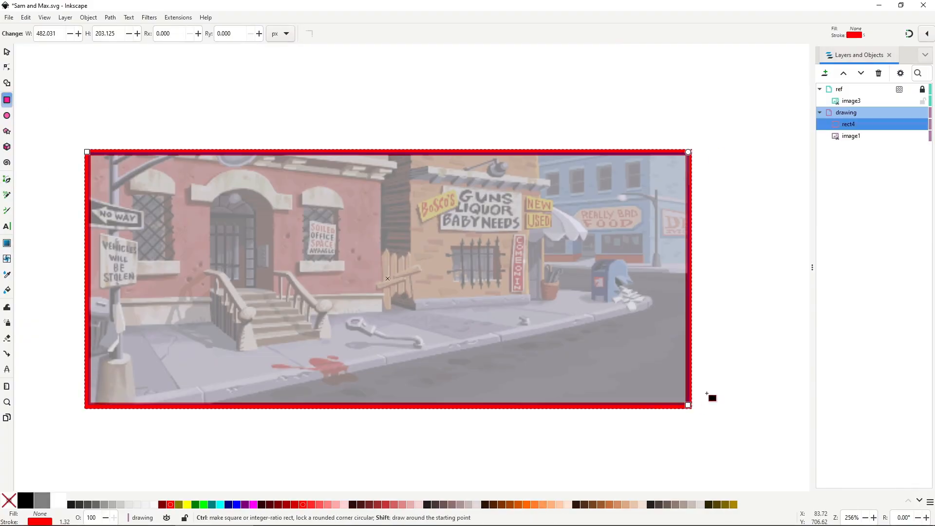
click(7, 194)
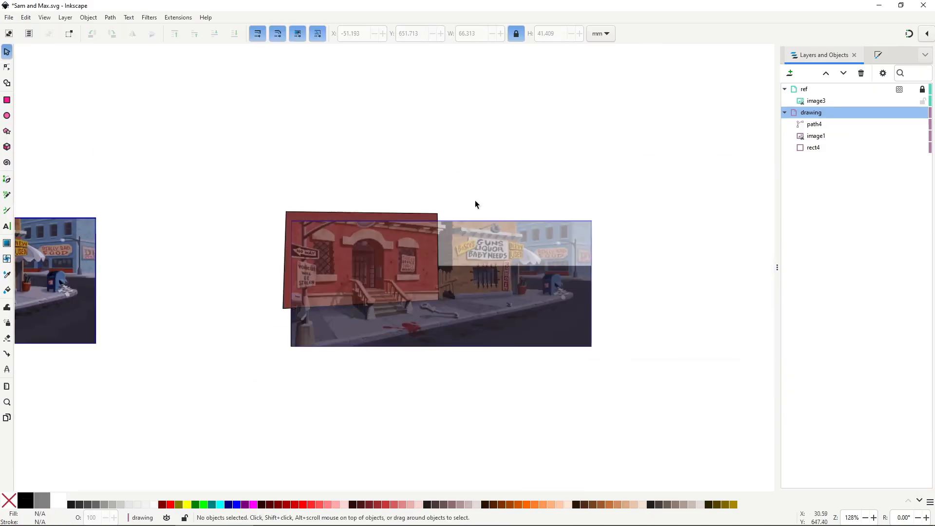
click(7, 179)
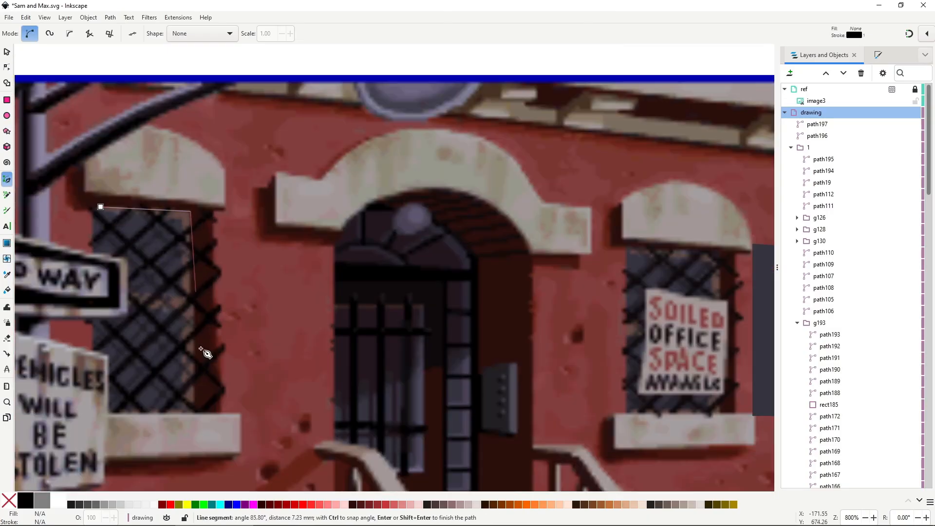
Add a corner point to the outline path around the barred window
click(107, 307)
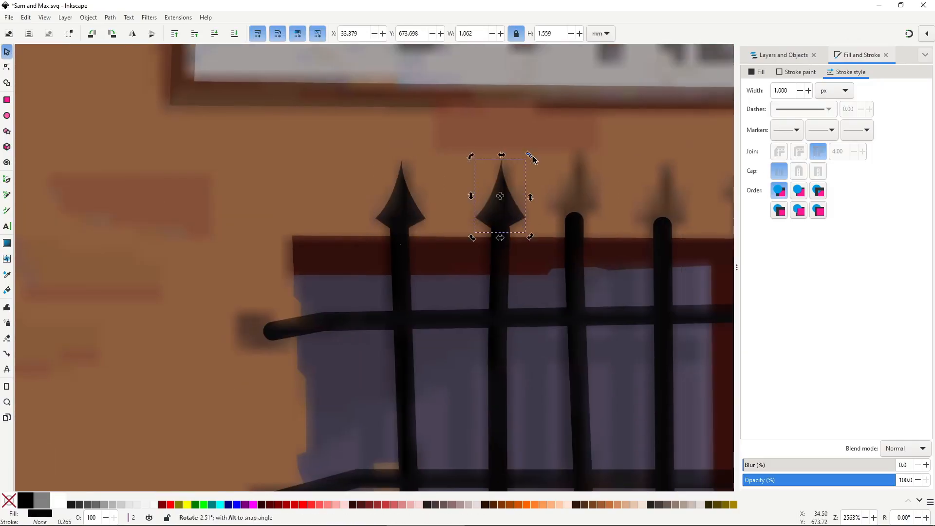
Rotate the duplicated spike to match and place it atop the third railing bar
drag(500, 197, 575, 191)
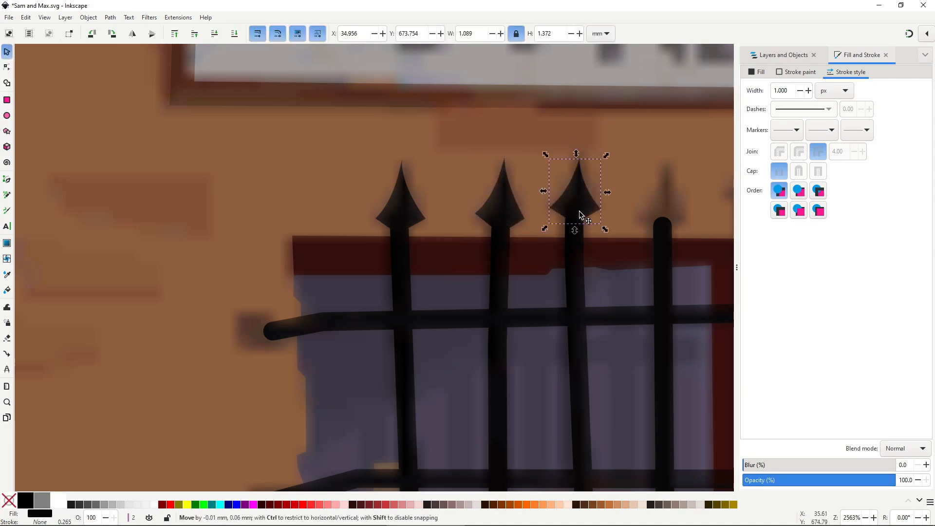
click(7, 66)
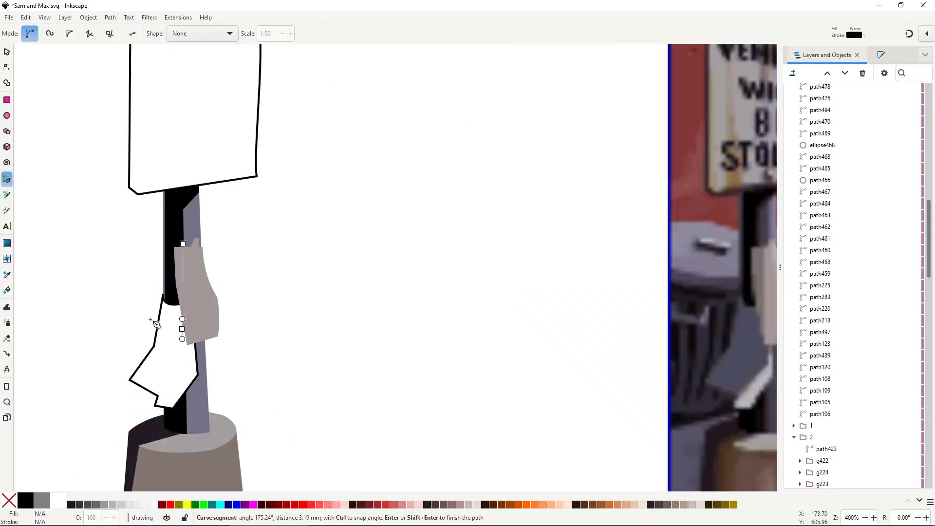
Add a node to the white shape's outline on the signpost
click(8, 275)
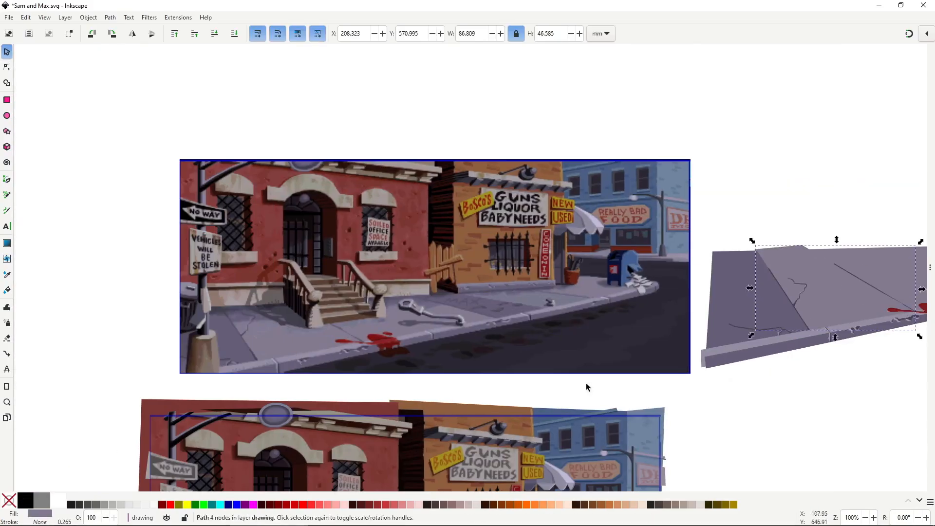
Select the loose sidewalk piece beside the traced scene, then clear the selection
click(8, 67)
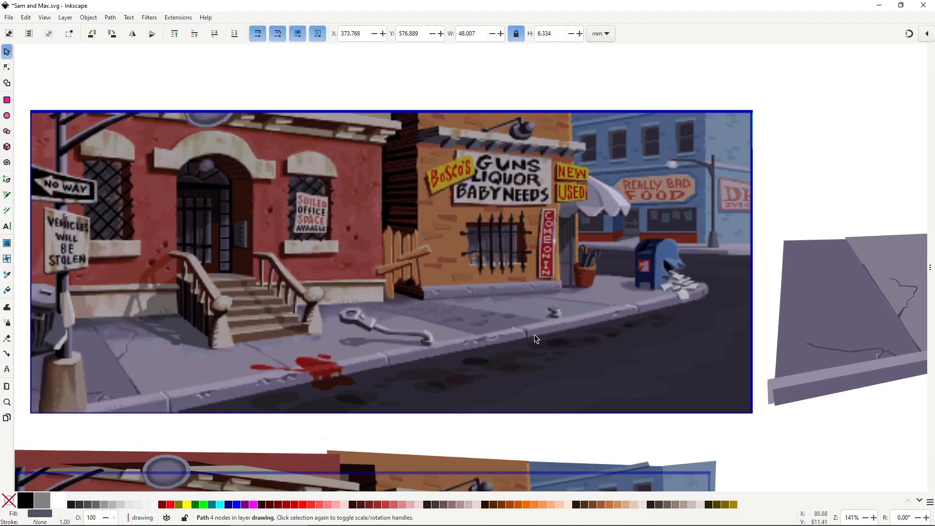
click(8, 179)
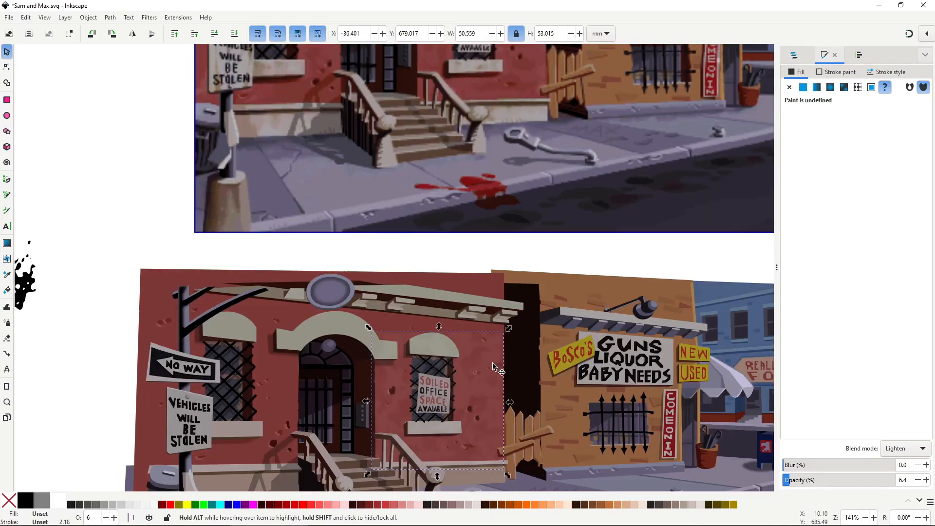
Move the low-opacity Lighten-blend texture over the building's upper facade
drag(438, 402, 232, 396)
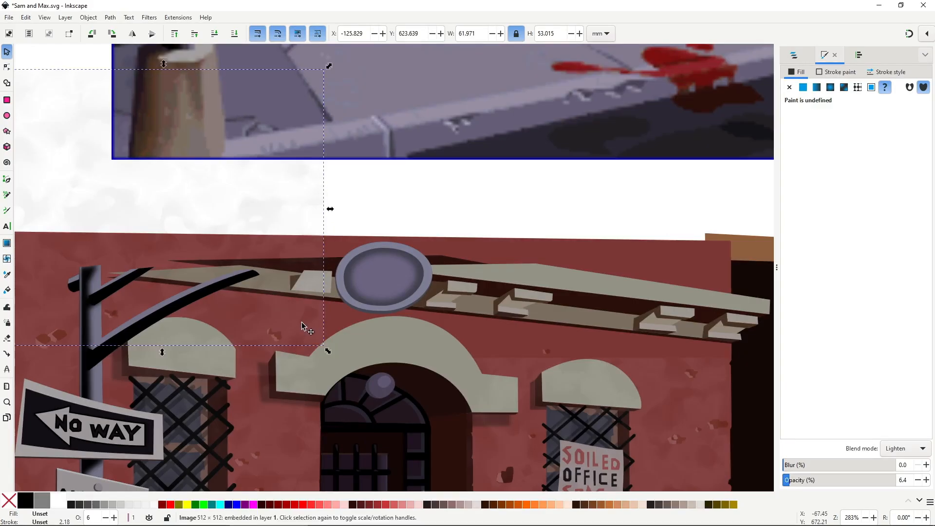
scroll(down, 3)
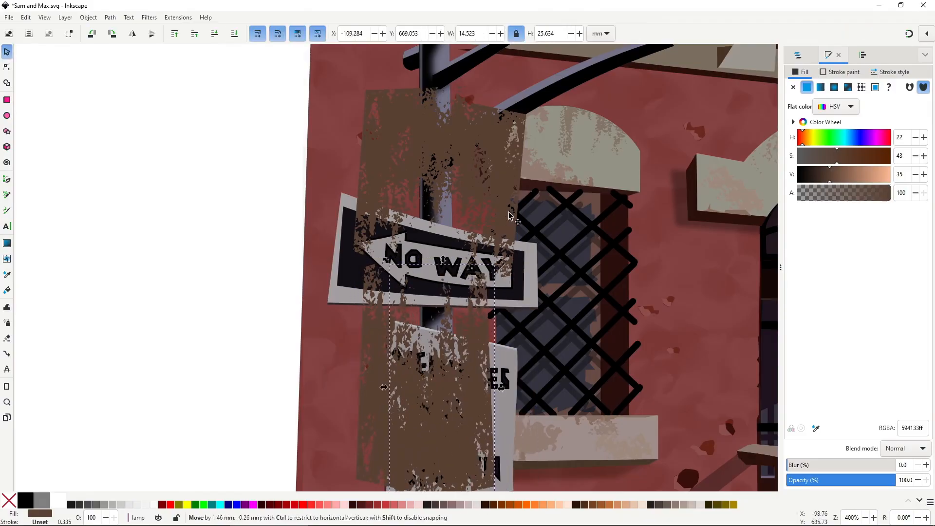
Nudge the brown 594133 texture patch onto the lamp post and NO WAY sign
drag(506, 214, 408, 205)
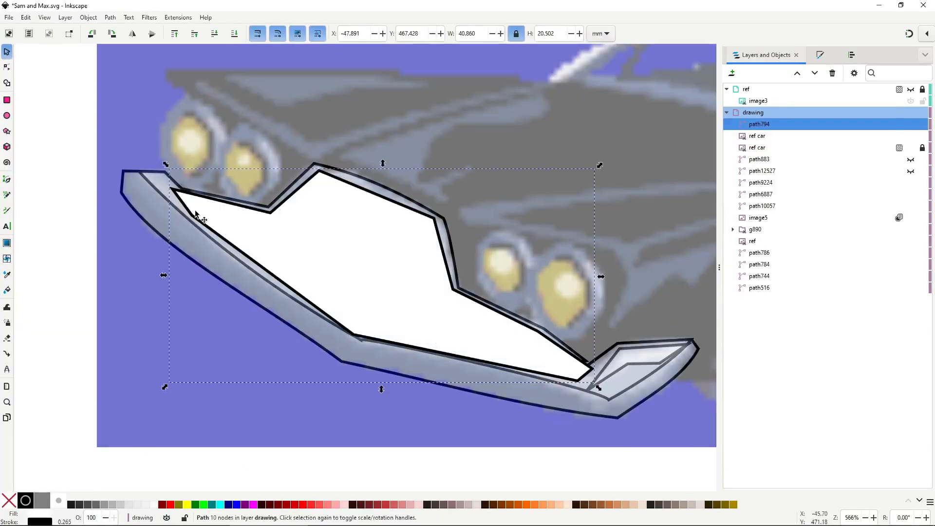
Select the traced bumper shape path794 for adjustment
click(8, 67)
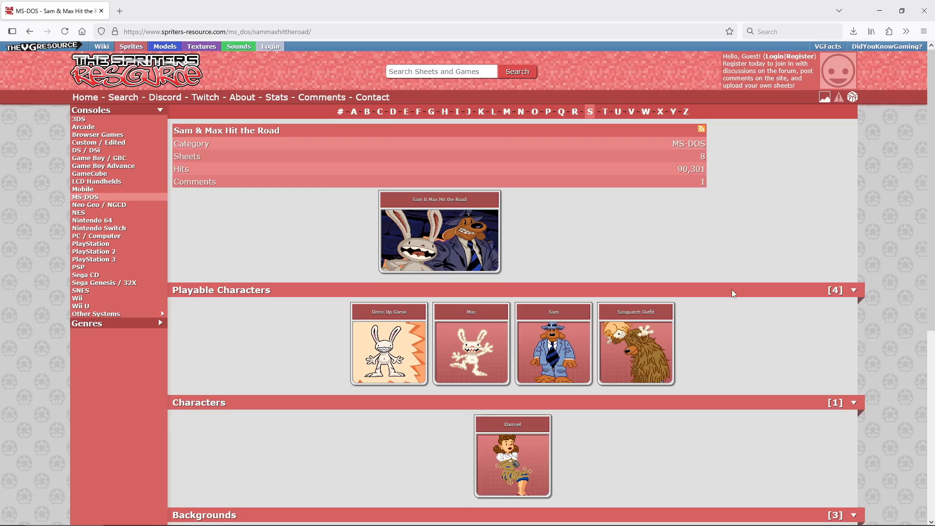
mouse_move(486, 351)
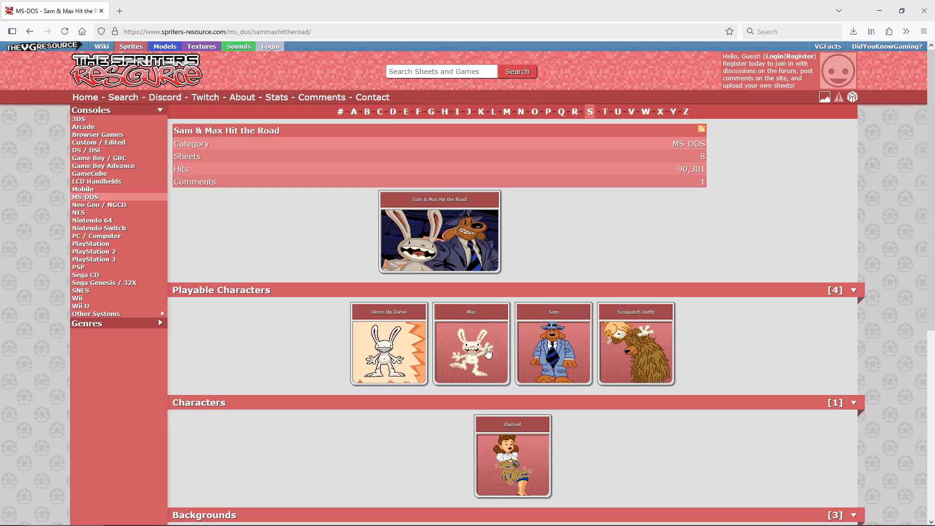
Leave the Max sheet and open Sam's sprite sheet under Playable Characters
click(470, 351)
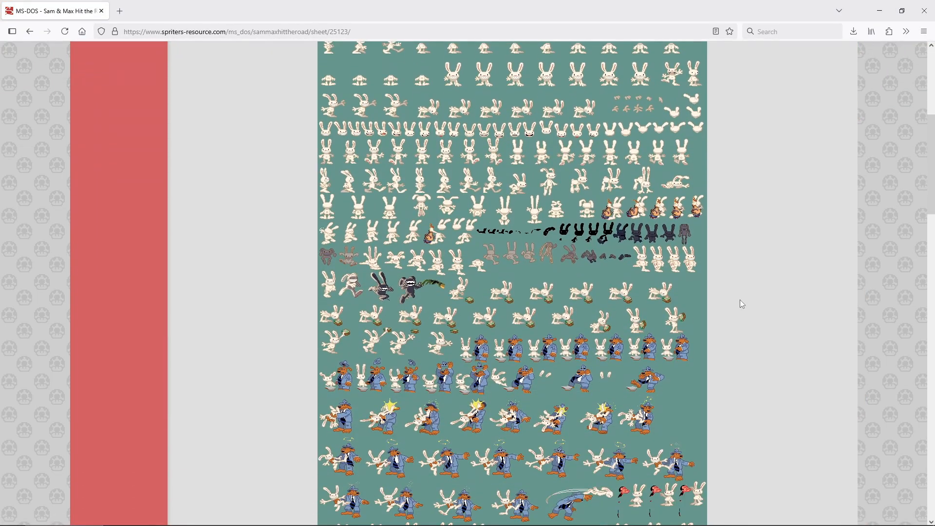
scroll(down, 3)
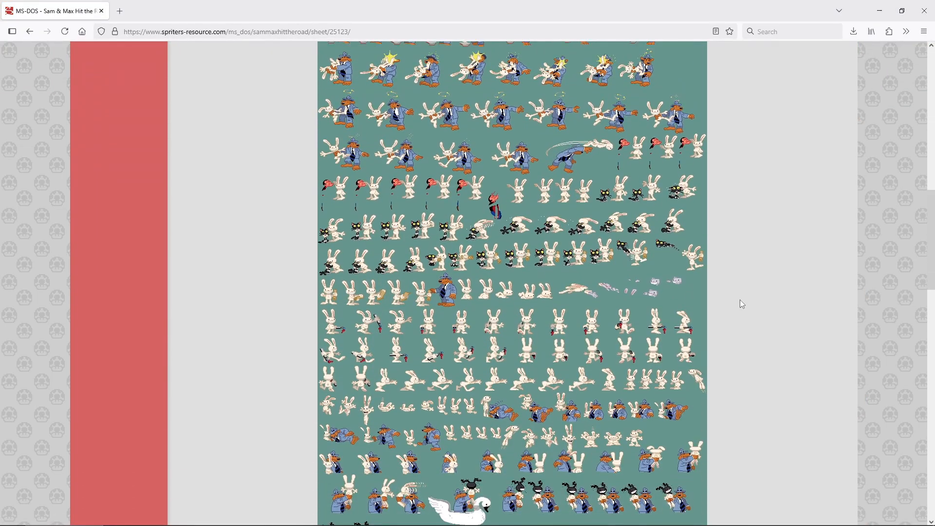
scroll(down, 3)
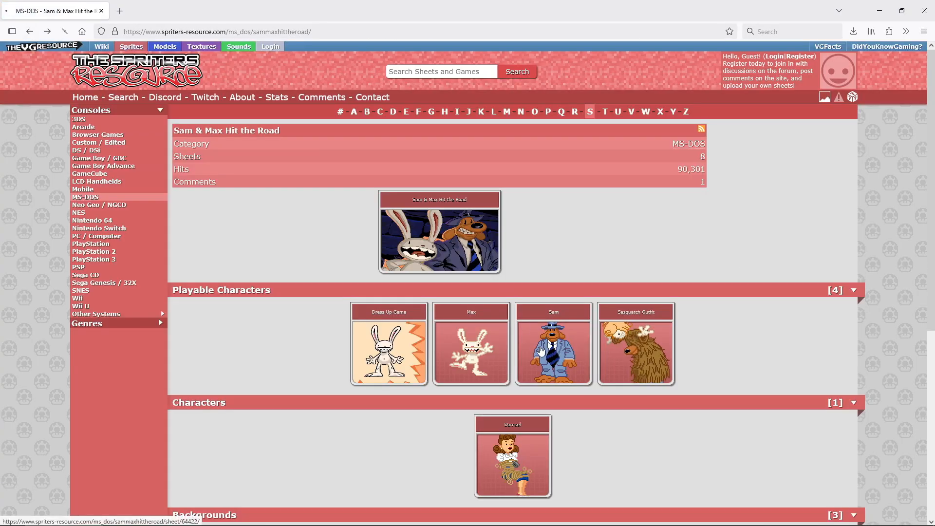
click(552, 352)
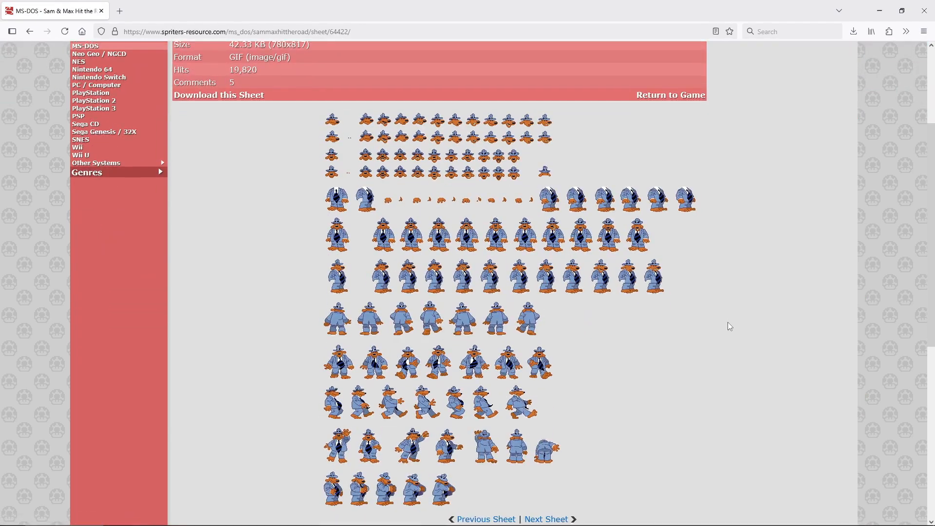
Scroll down through Sam's sprite sheet to review the poses
scroll(down, 3)
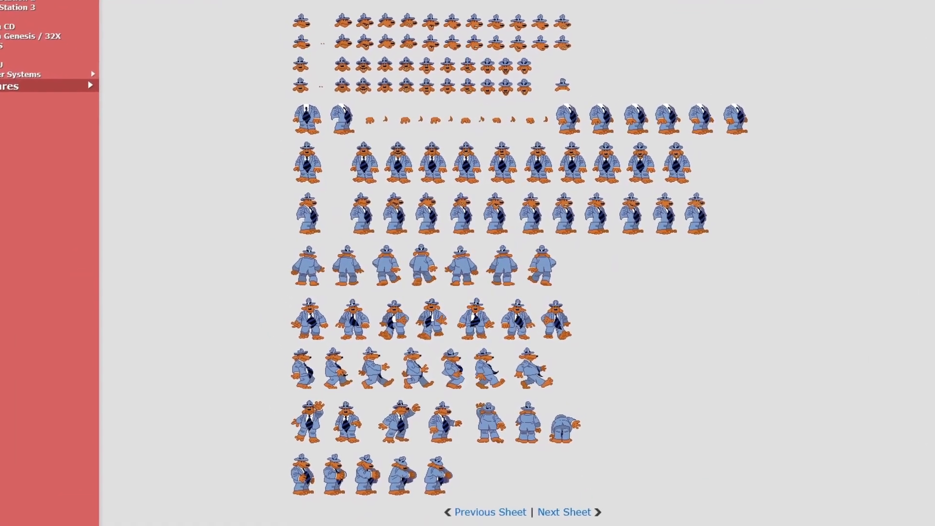
scroll(down, 3)
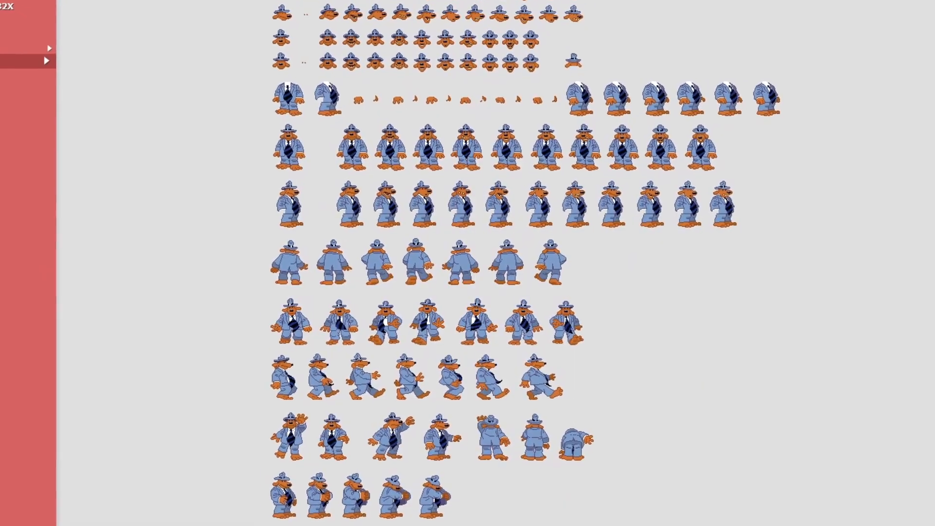
scroll(down, 3)
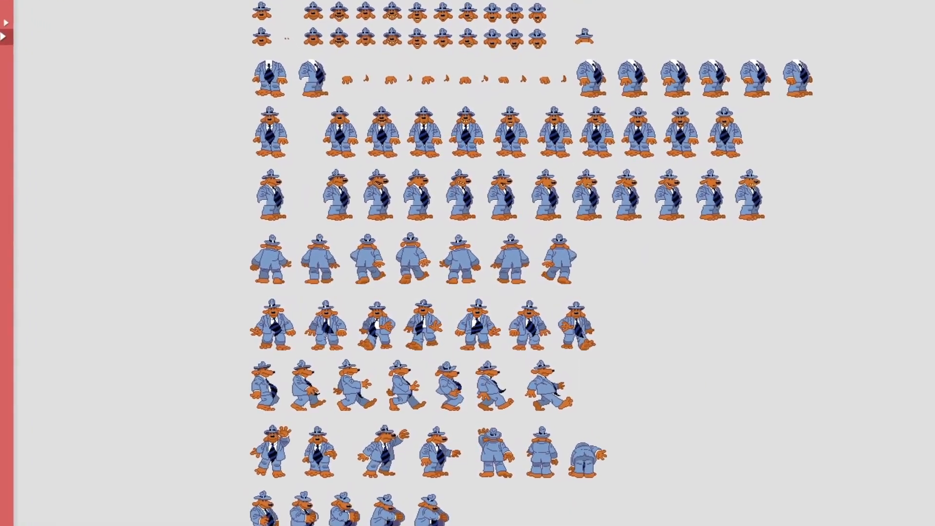
scroll(down, 3)
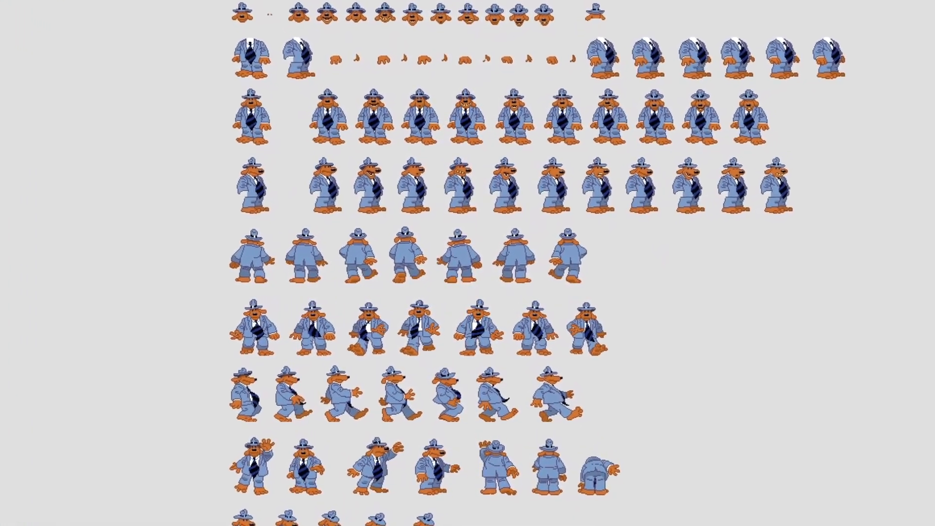
scroll(down, 3)
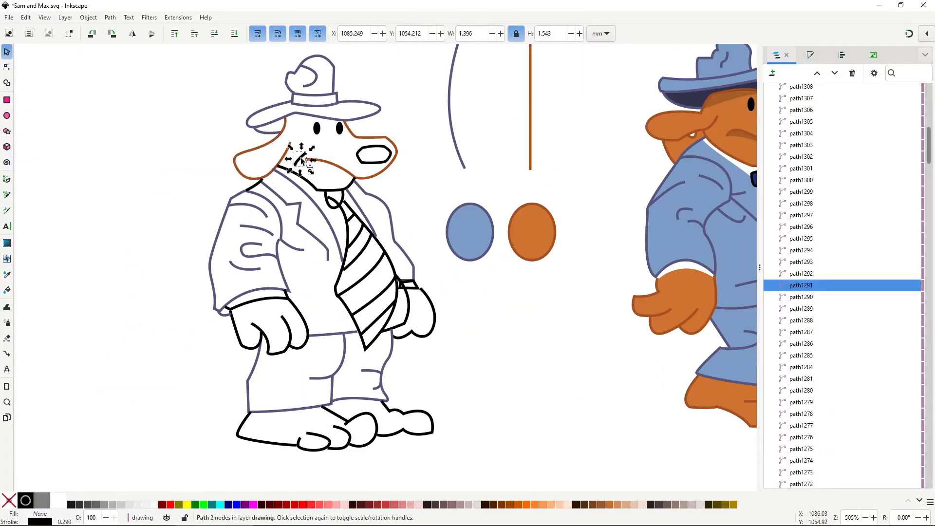
Bucket-fill Sam's enclosed areas, then color a tie stripe and the dark blue hand shape
click(7, 290)
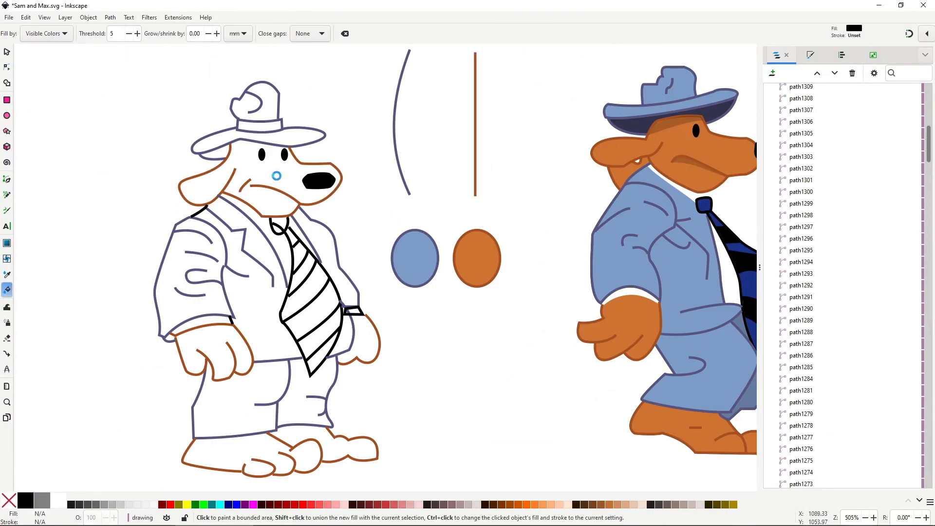
click(7, 67)
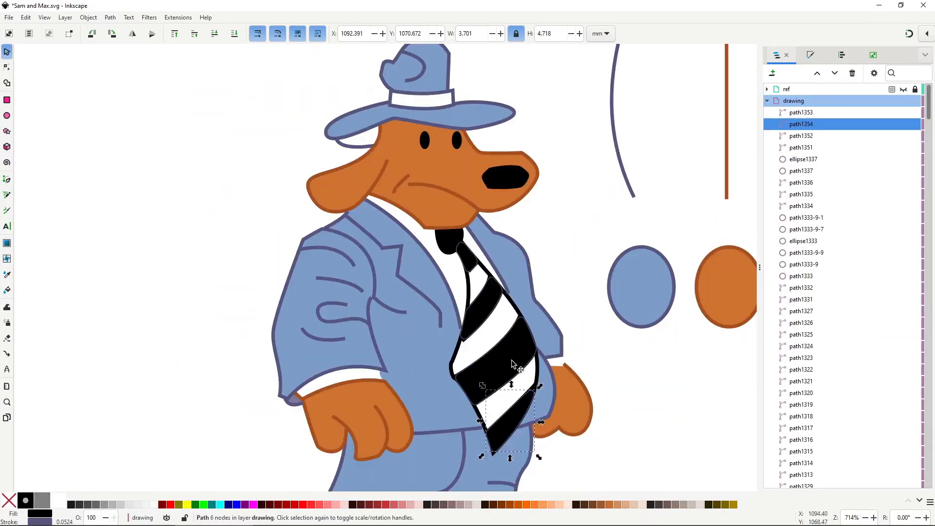
click(8, 67)
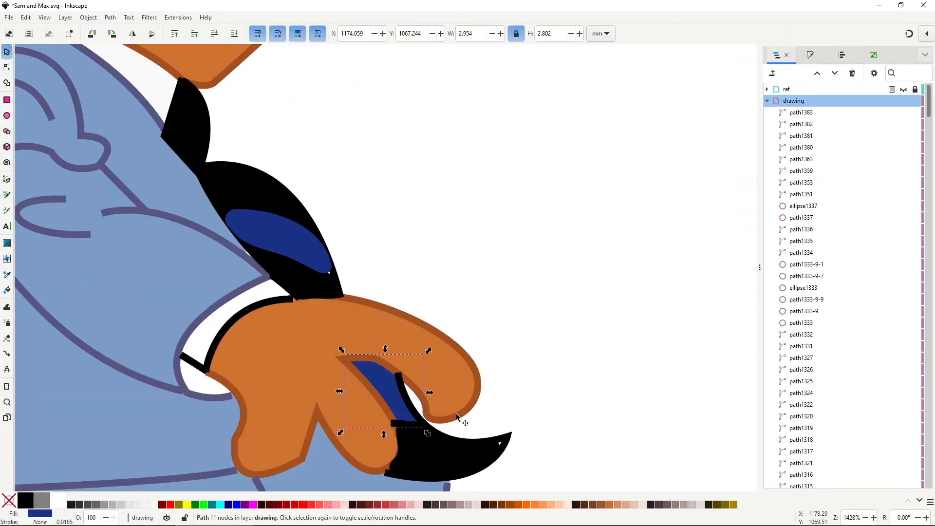
click(8, 67)
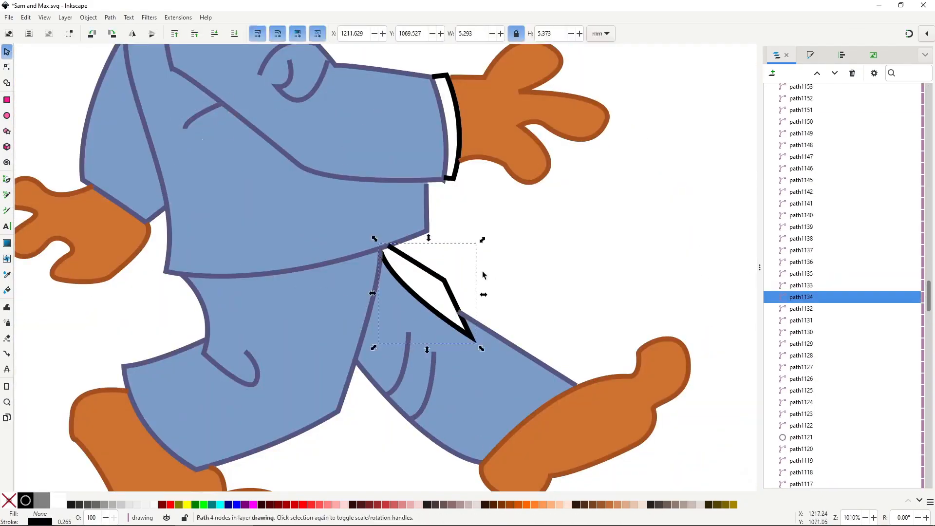
click(6, 67)
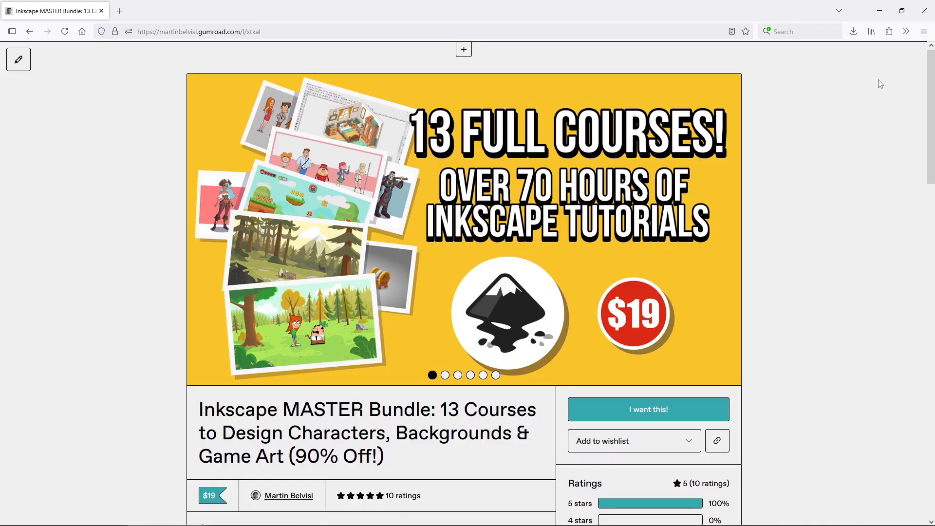
Scroll through the Inkscape MASTER Bundle listing and show its second preview image of course thumbnails
scroll(down, 3)
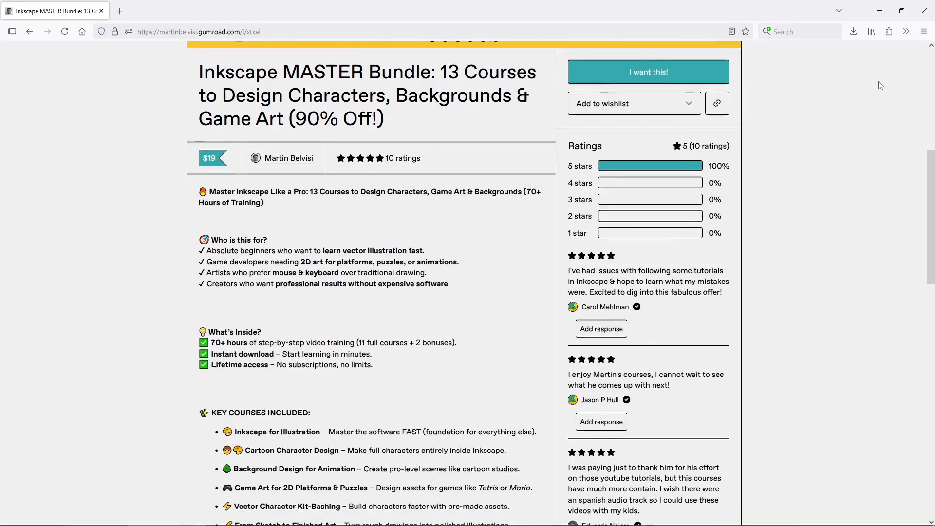
scroll(down, 3)
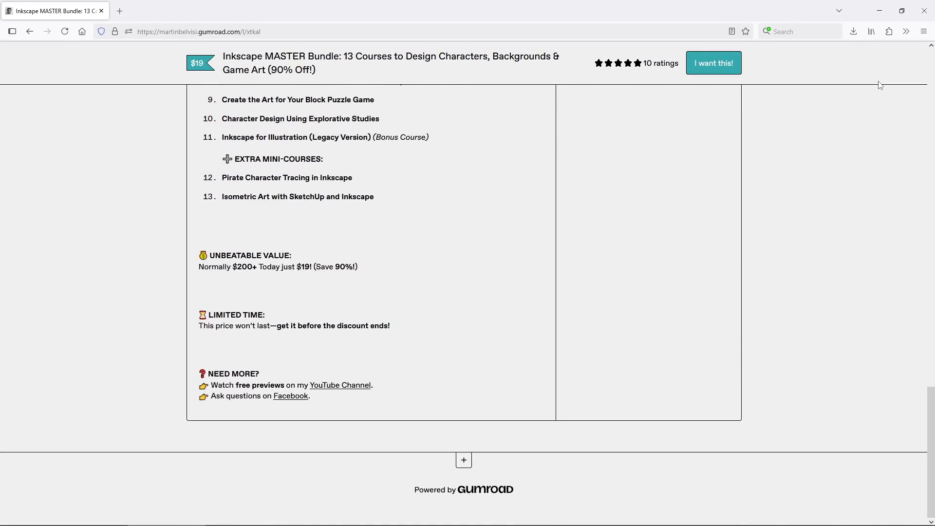
scroll(up, 3)
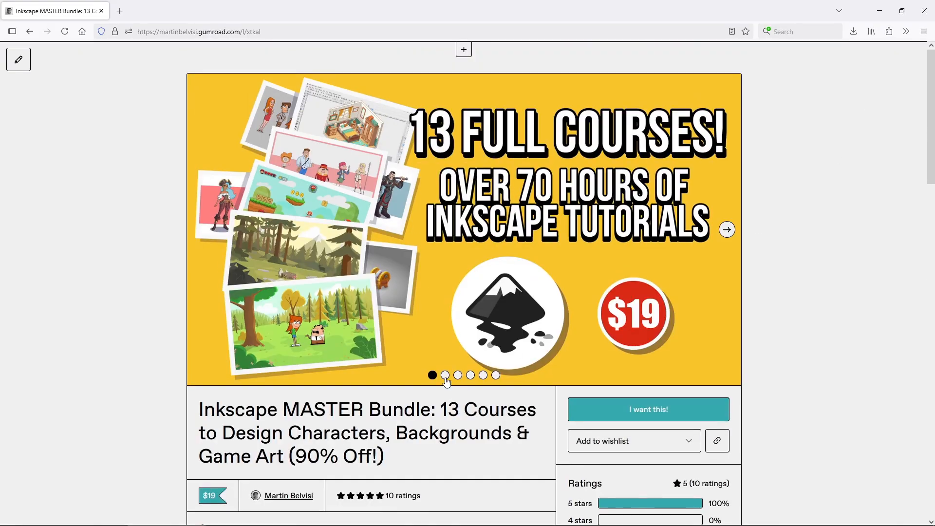
click(445, 375)
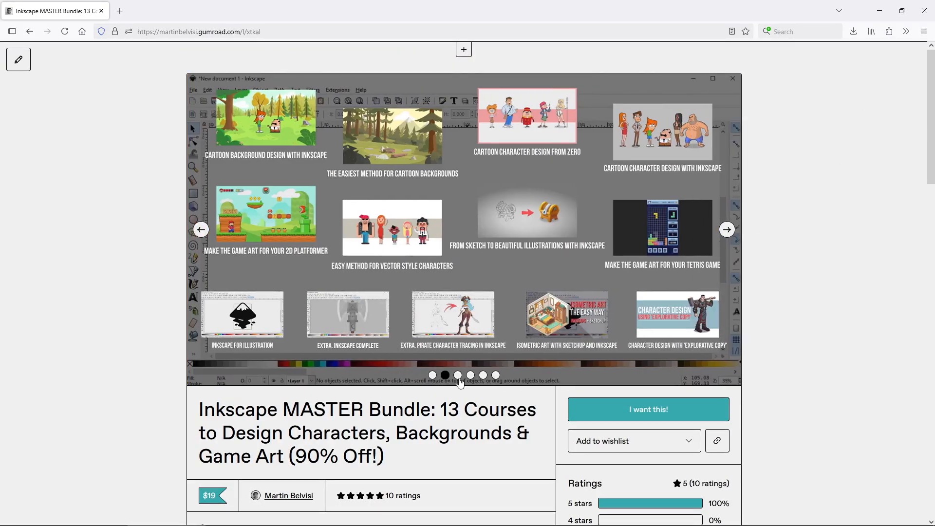